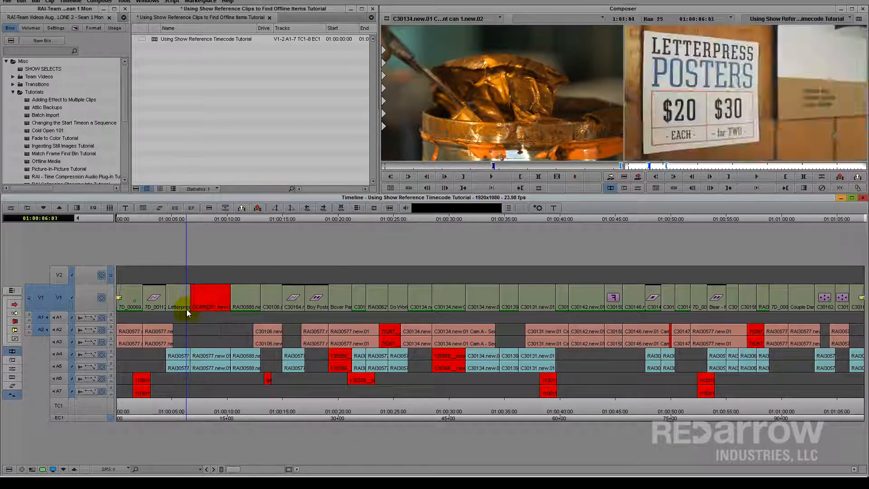
# Enable Show reference clips in Set Bin Display so the sequence's source clips appear in the bin.
pyautogui.click(302, 300)
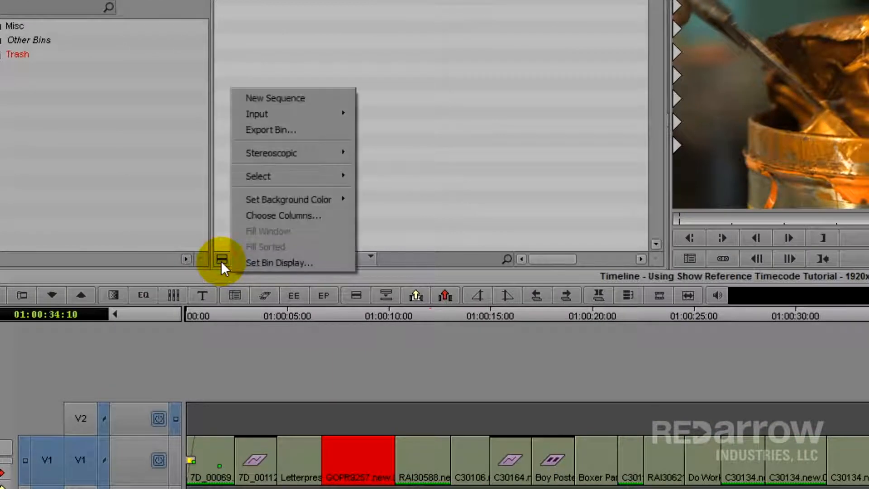
pyautogui.moveTo(313, 268)
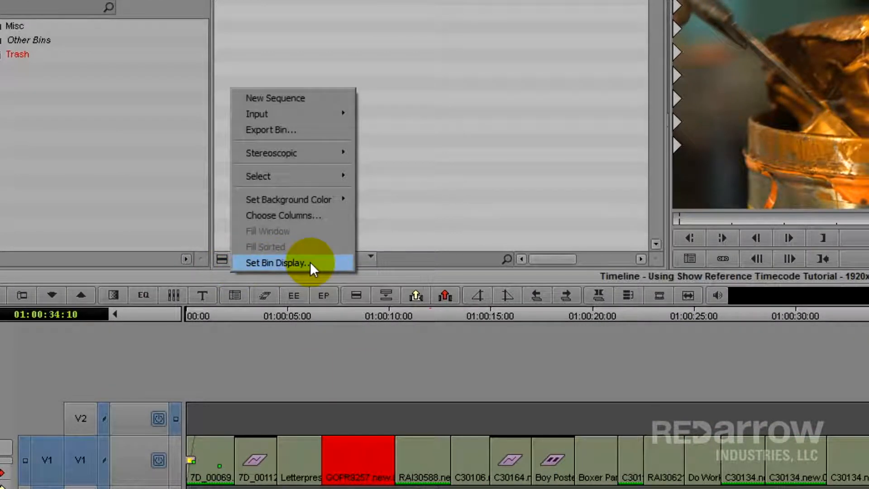
pyautogui.click(277, 262)
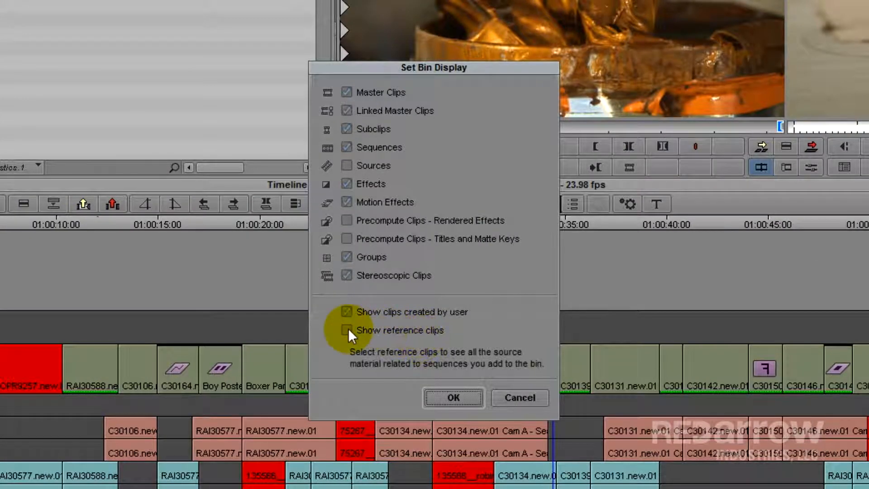
pyautogui.click(453, 397)
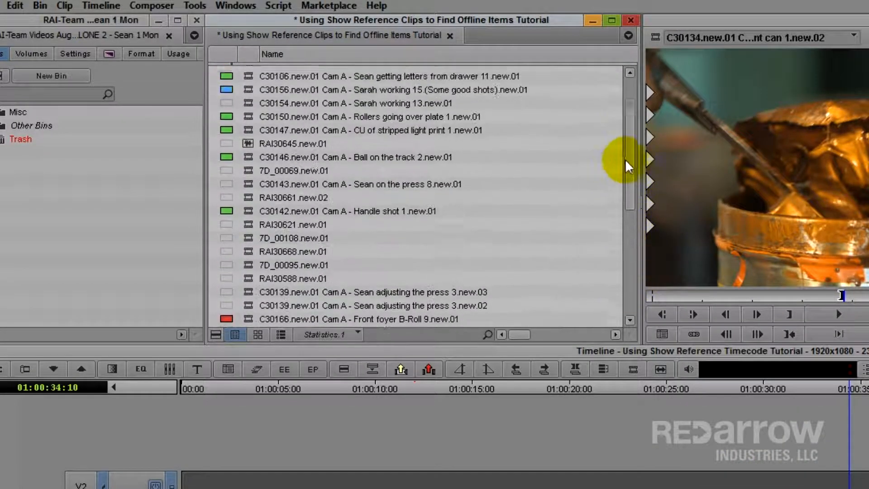
# Use the bin context menu's Select > Offline Items to highlight all offline reference clips.
pyautogui.scroll(-3)
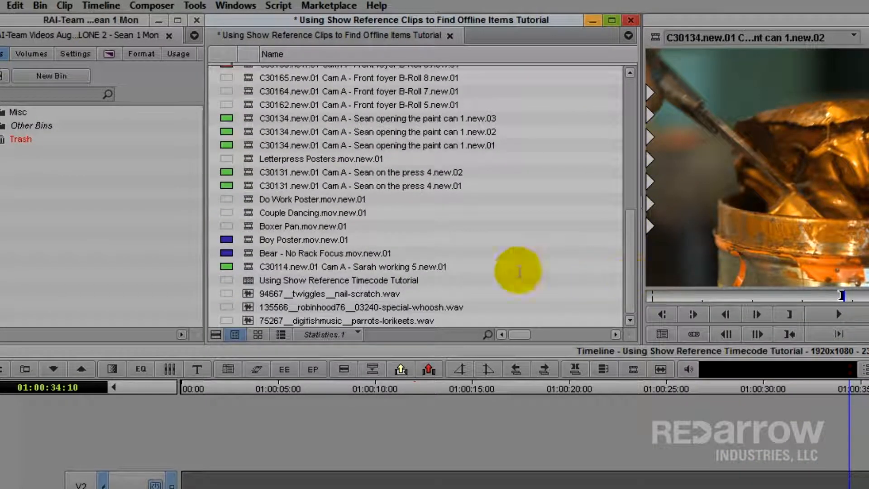
pyautogui.rightClick(217, 209)
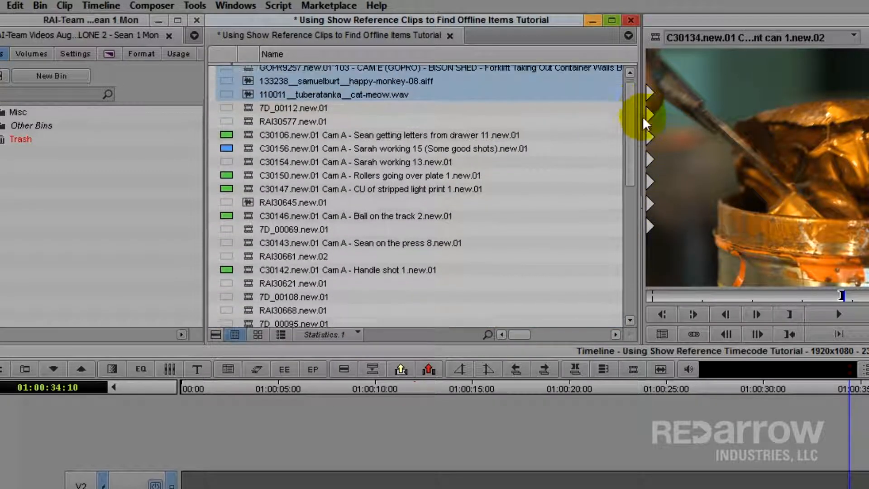
pyautogui.scroll(-3)
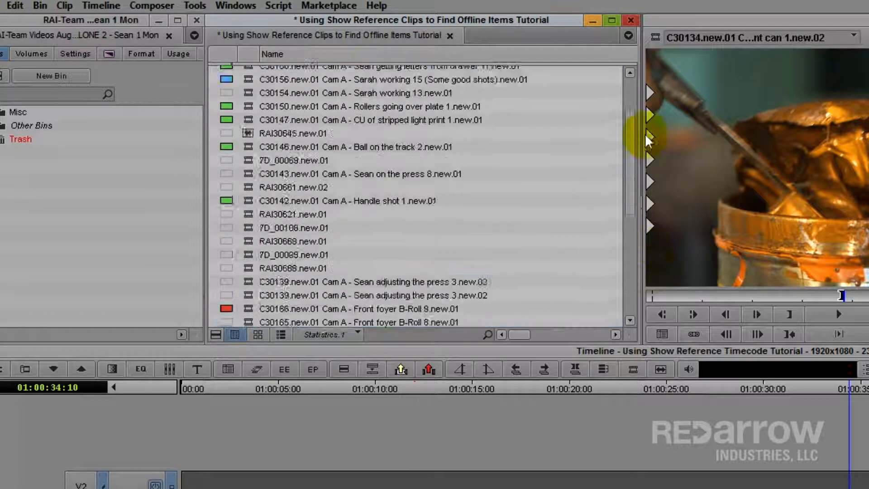